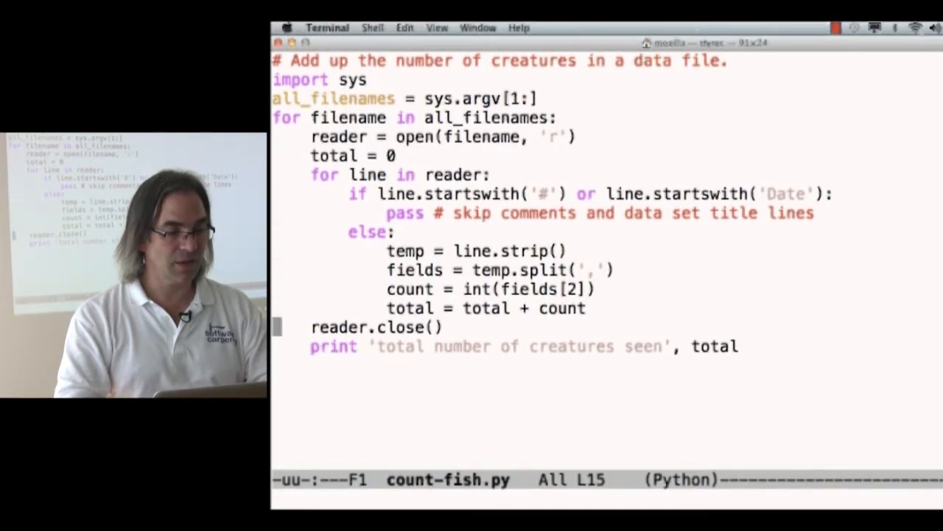
- Quit Emacs and return to the shell showing the example file listing
key("Down")
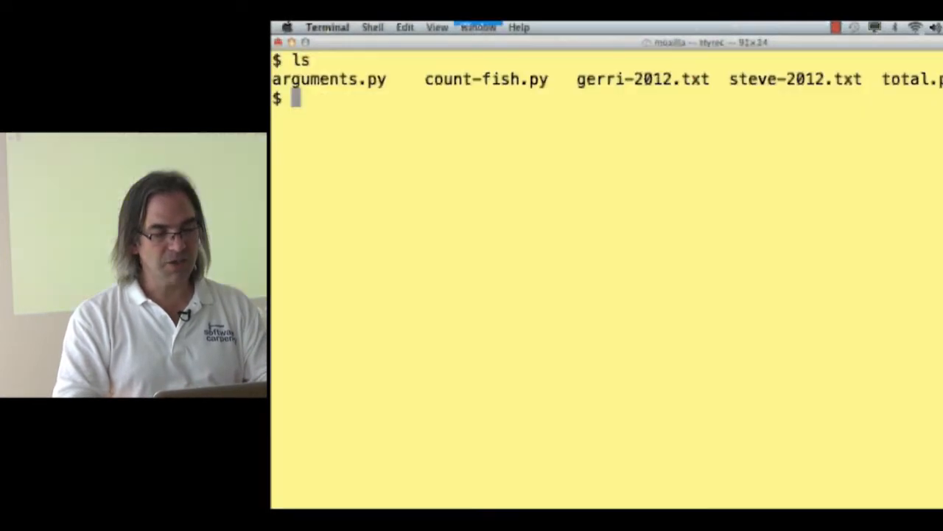
- Start ipython and define double(number) returning 2 * number
type("ipython")
type("d")
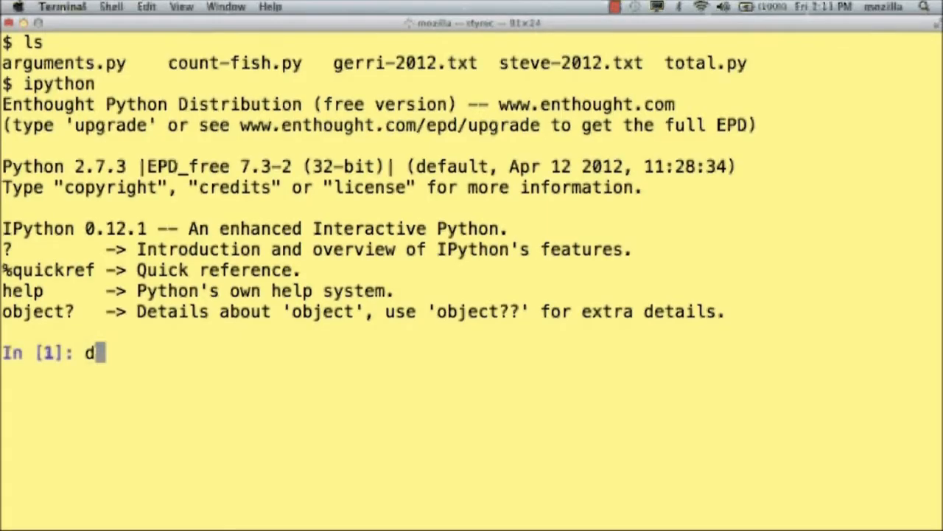
type("ef double(")
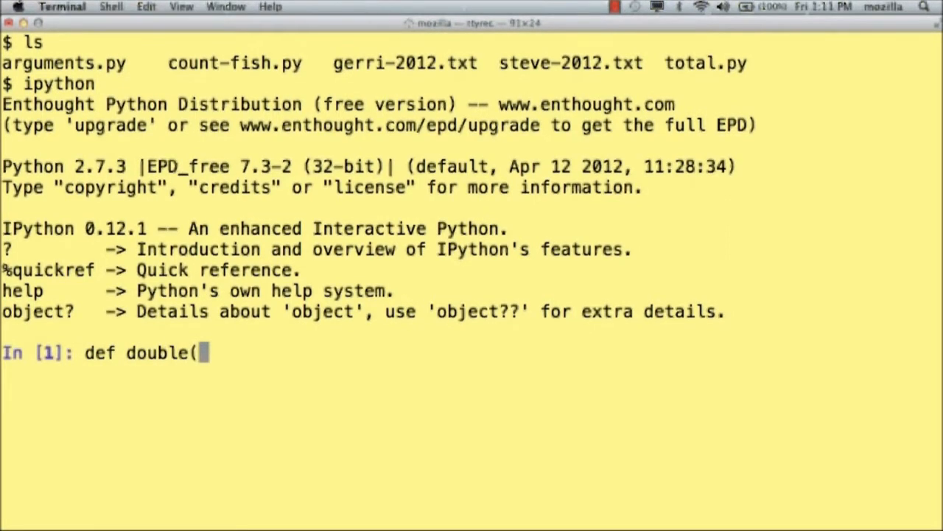
type("number):")
type("return 2")
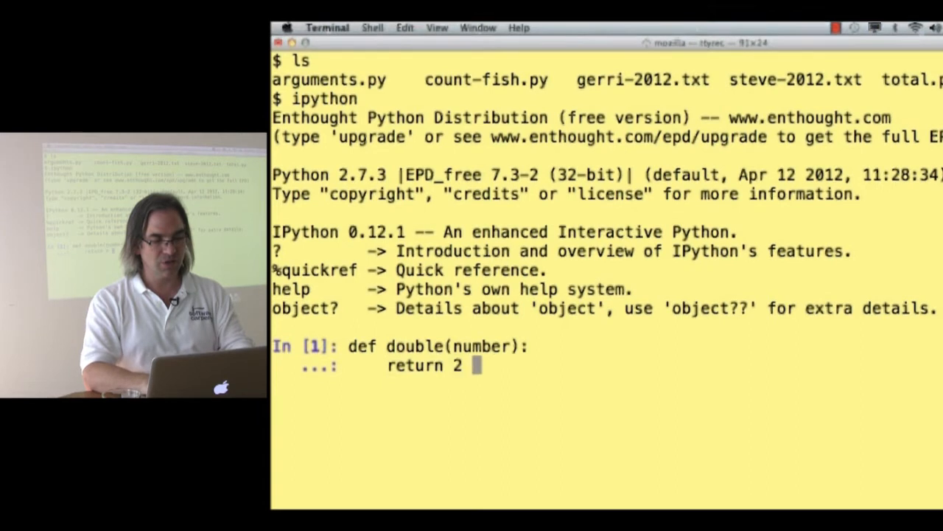
type("* number")
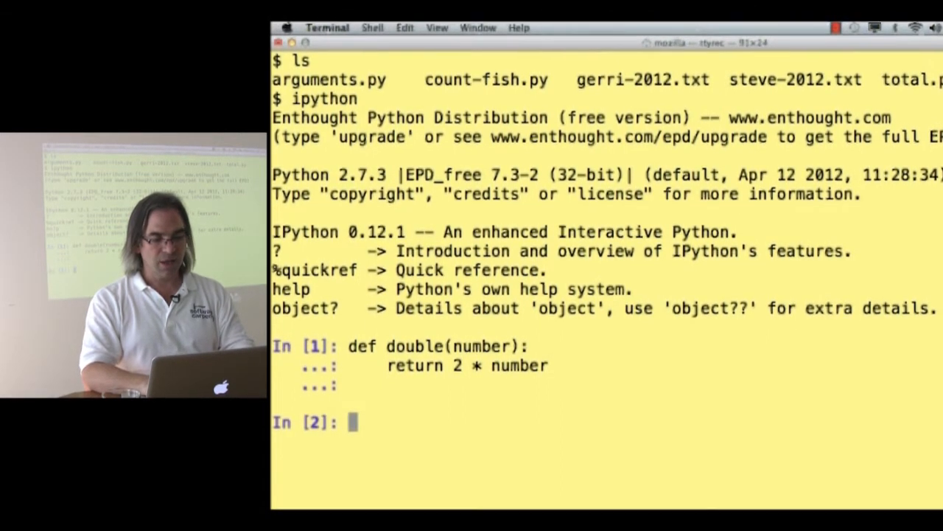
- Inspect double, then call it on 3, 17, 0.5 and "hello"
type("double")
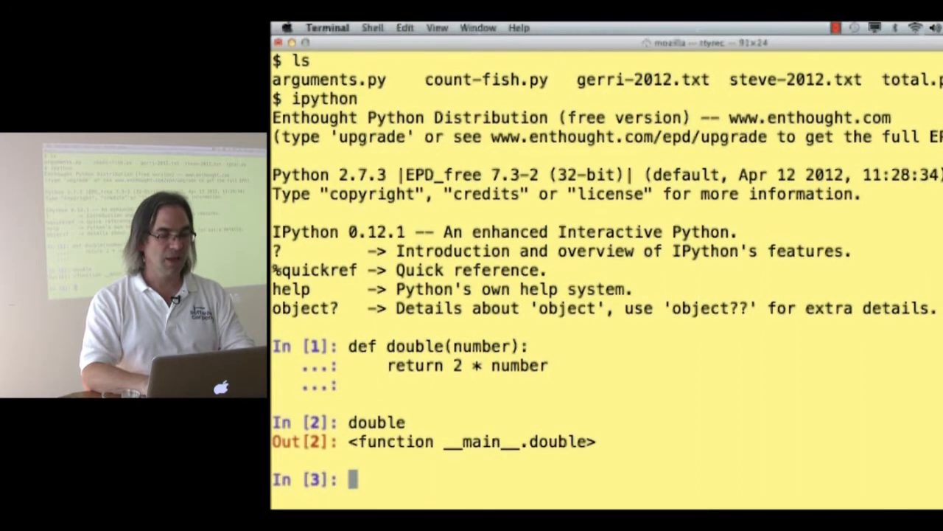
type("double(3")
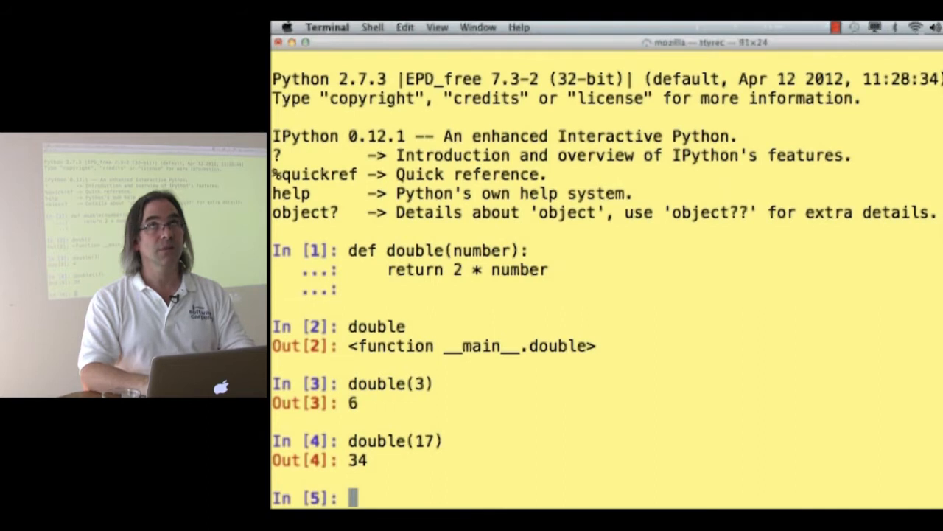
type("double(0.5")
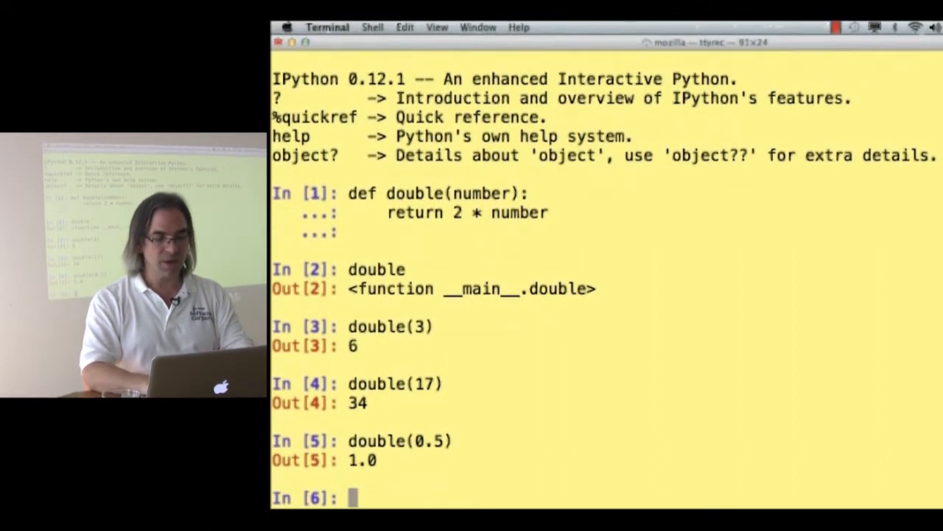
type("double(")
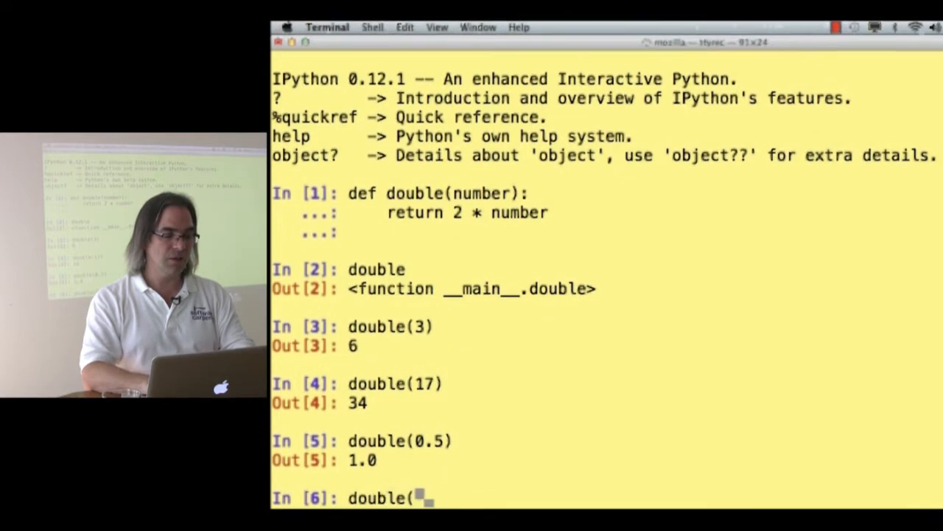
type("\"hello")
type("def double(nu")
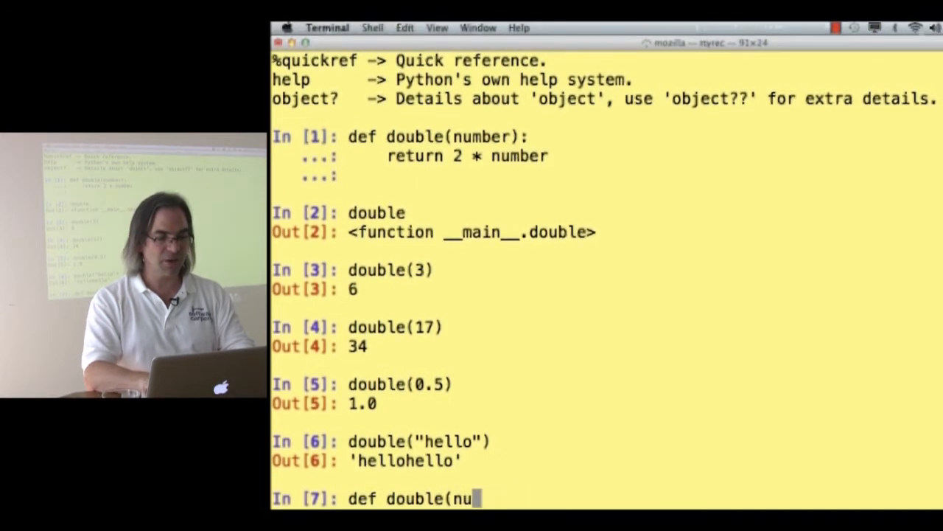
- Redefine double(thing) to return 2 * think, then call double(3) to get a NameError
type("thing):")
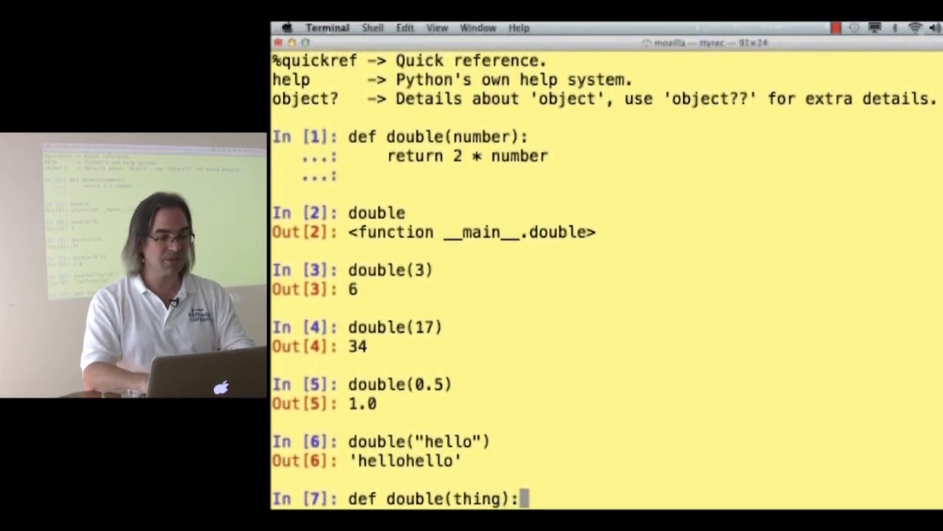
type("return 2")
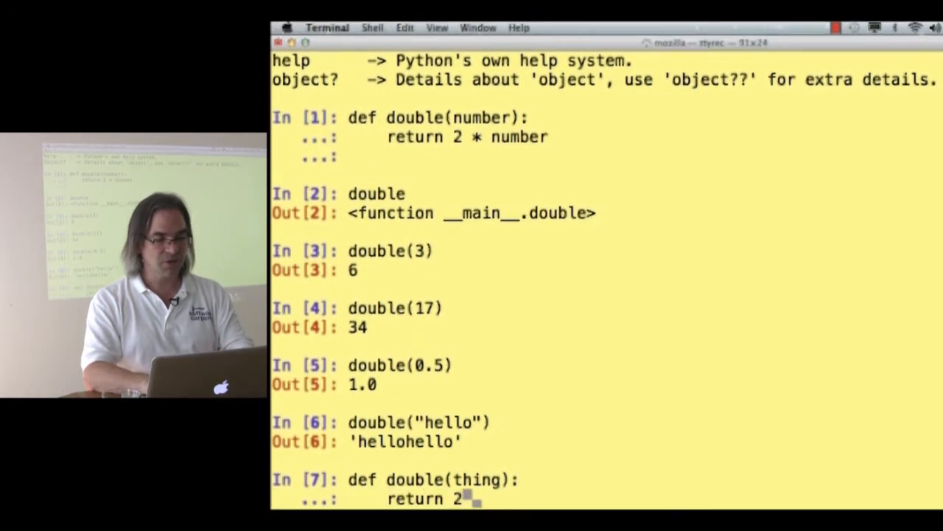
key("enter")
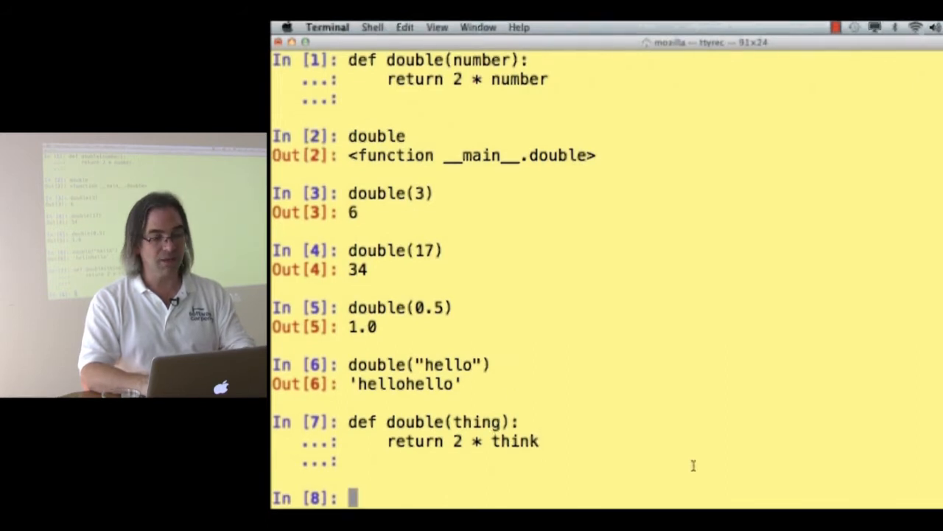
type("double(3")
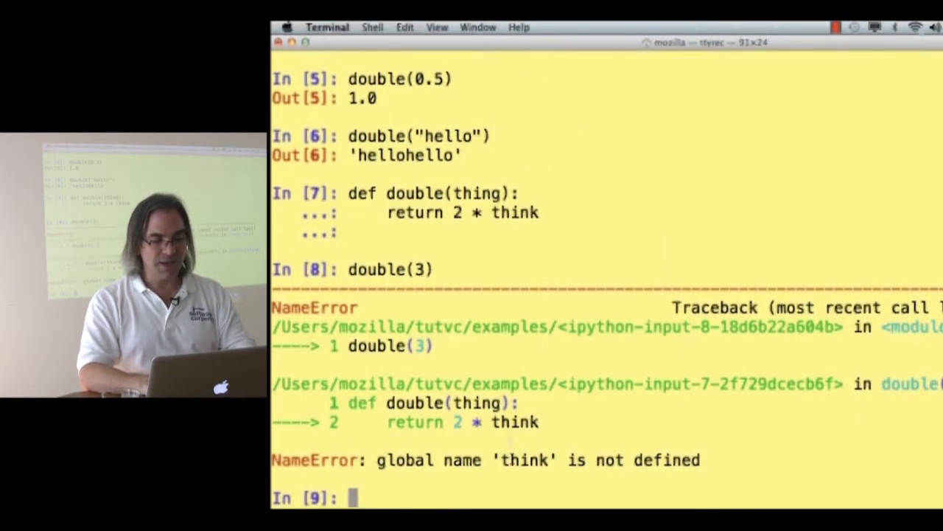
double_click(516, 212)
type("def double(thing):")
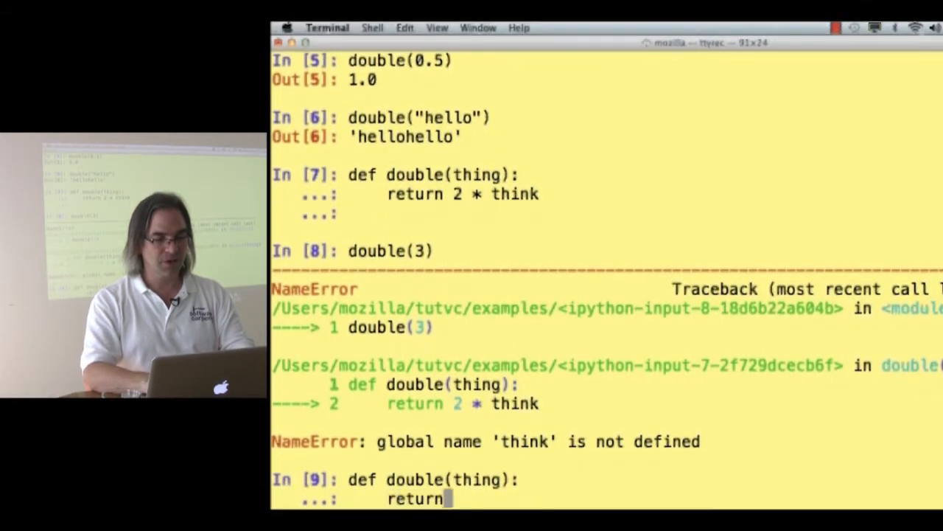
- Fix double to return 2 * thing and confirm double(3) returns 6
type("2 * thing")
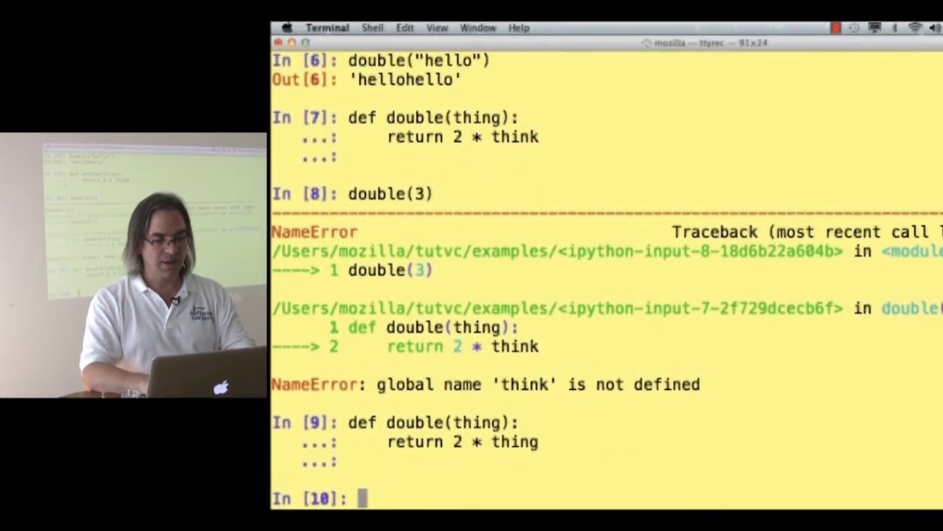
type("double(3)")
type("x = 3")
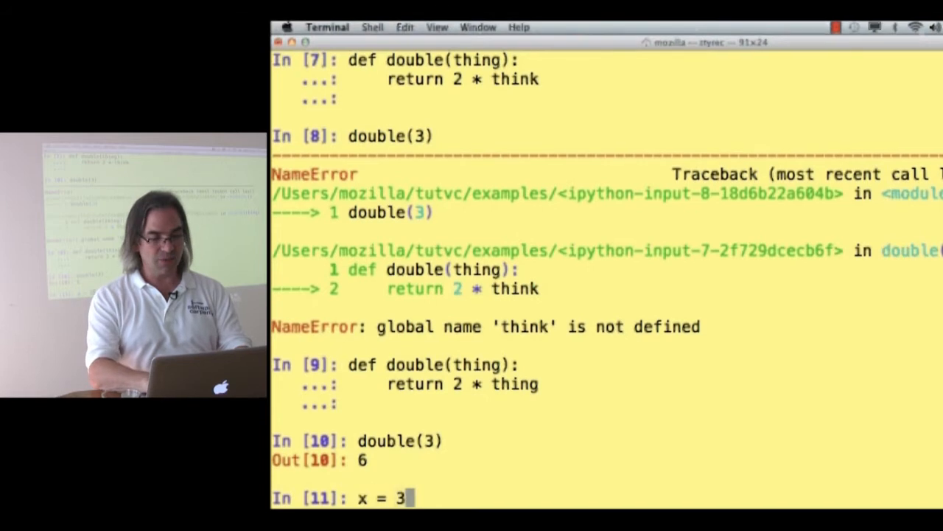
- Assign x = 3, y = 15 and z = 271, highlighting thing in the definition
type("y = 15")
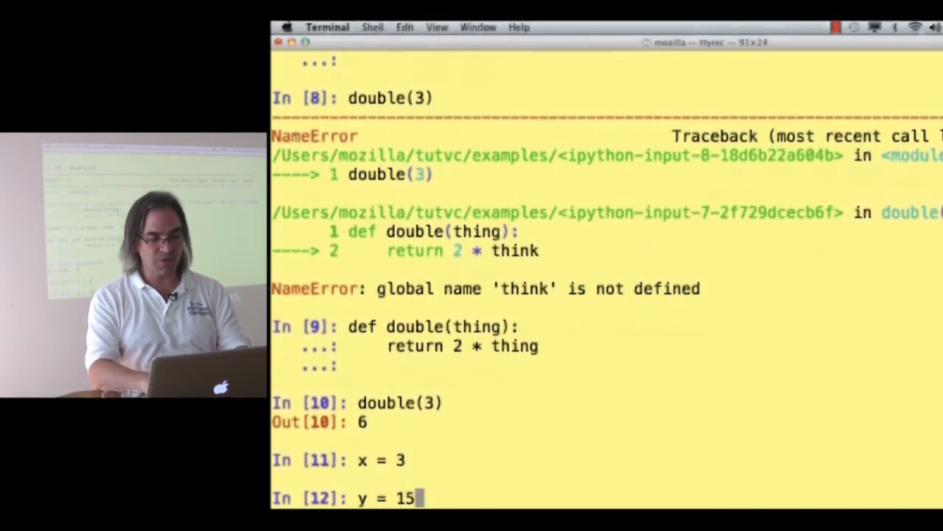
type("z = 271")
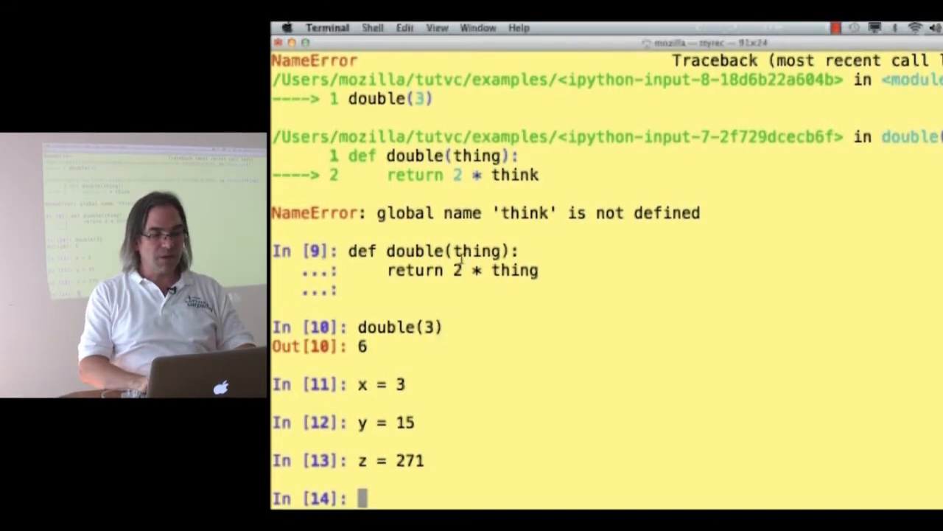
double_click(475, 250)
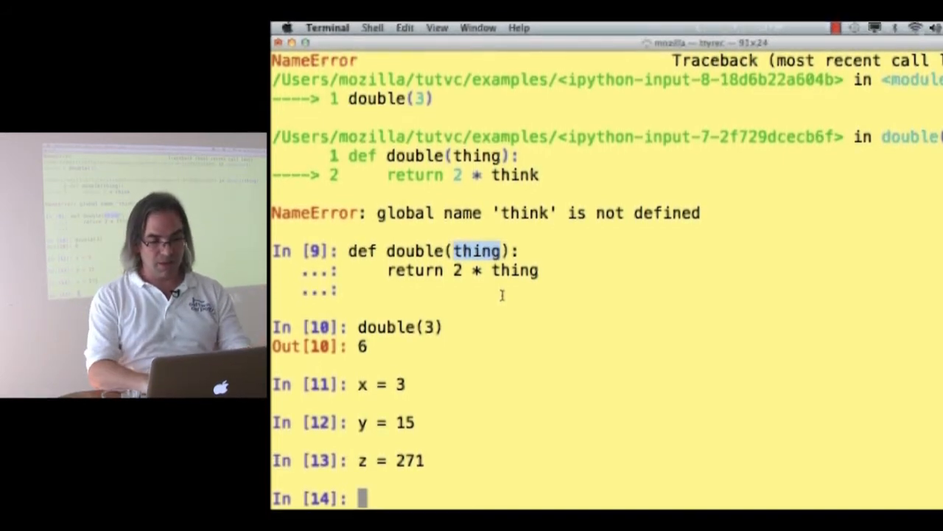
- Rerun double(3) for 6, then evaluate thing to show its NameError
type("double(3)")
type("thing")
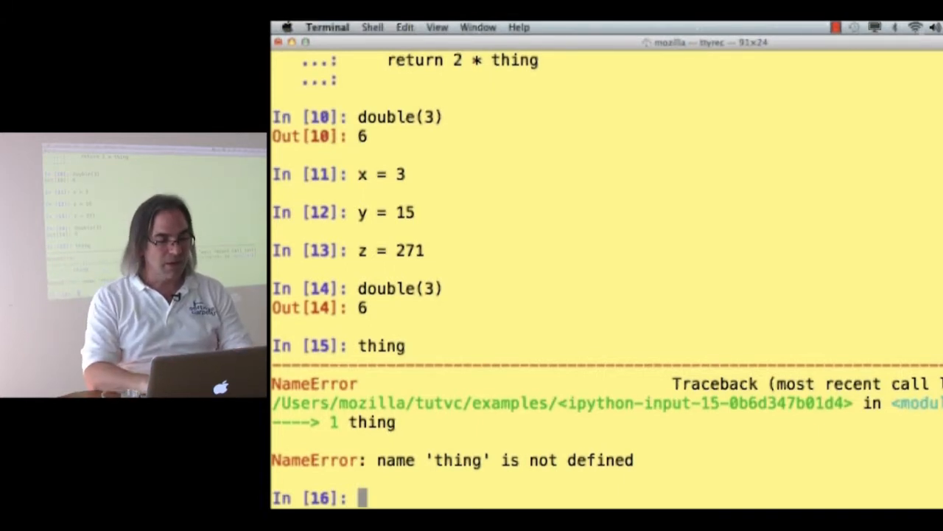
- Run double(2*5+1) and get 22
type("double(")
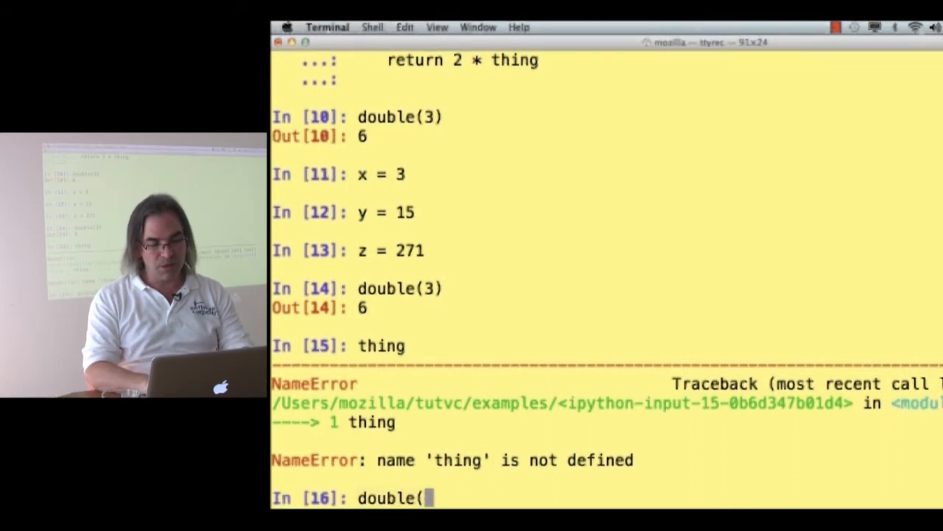
type("2*5+1")
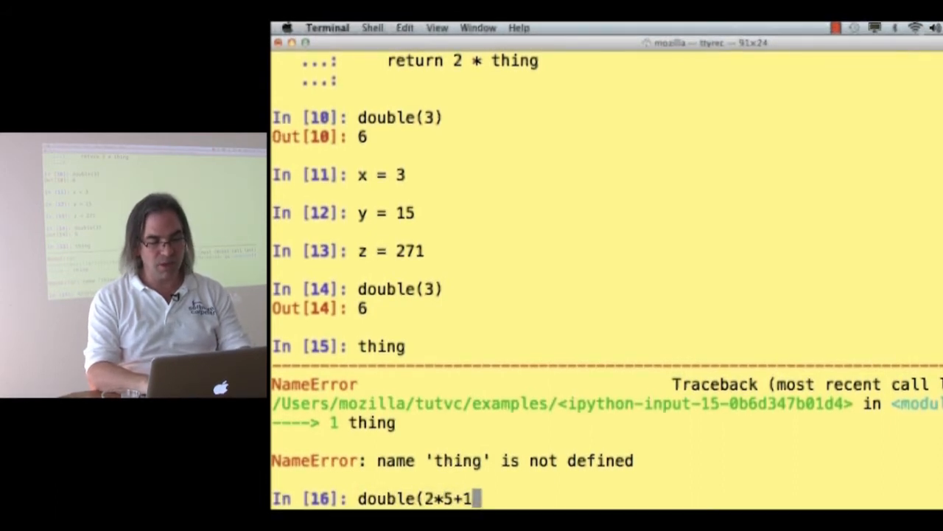
type(")")
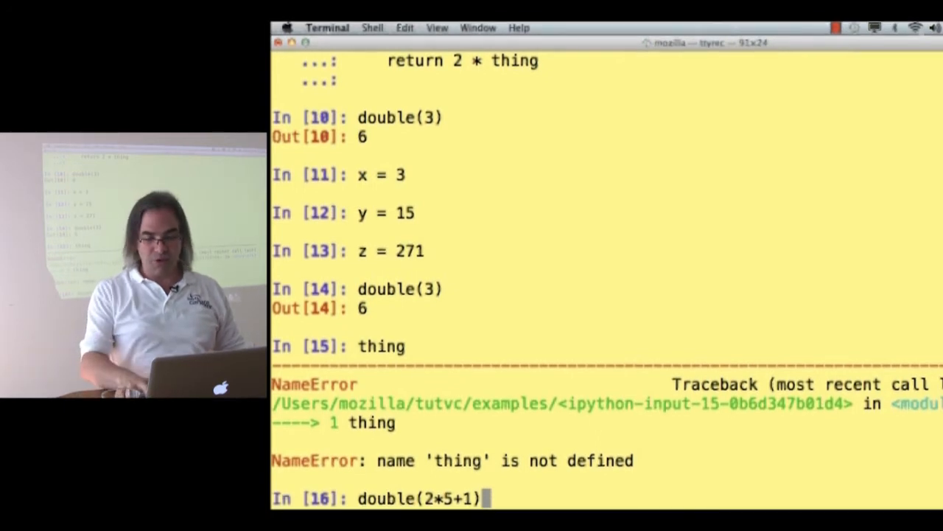
key("enter")
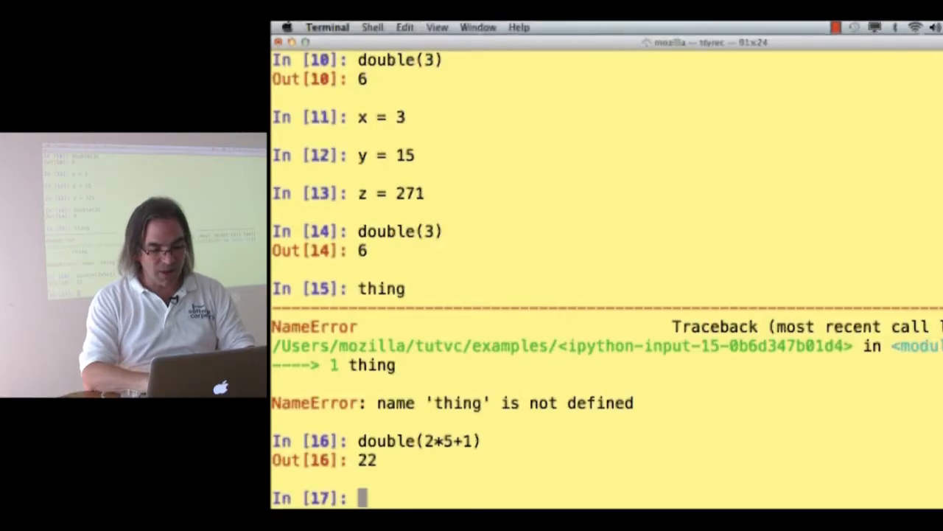
- Store double(2*5+1) in result, then display result, x, y and z
type("result = double(2")
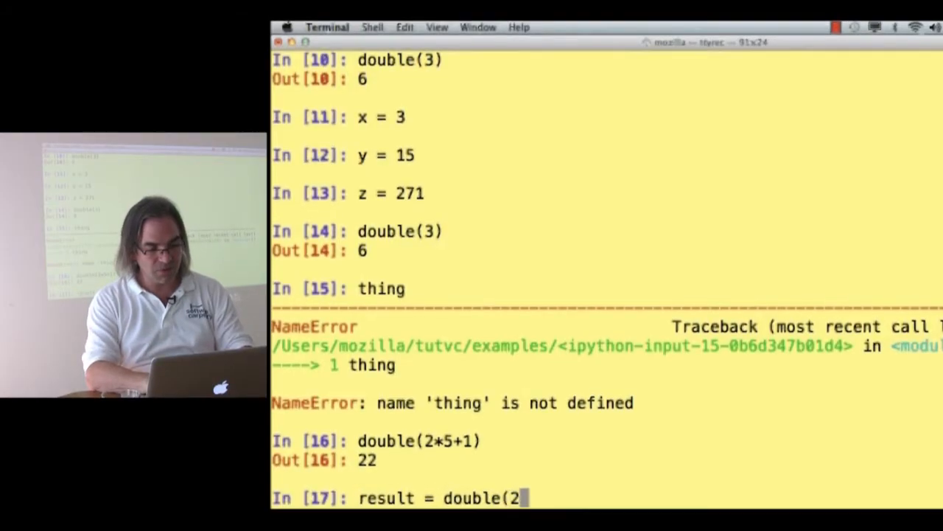
type("*5+1)")
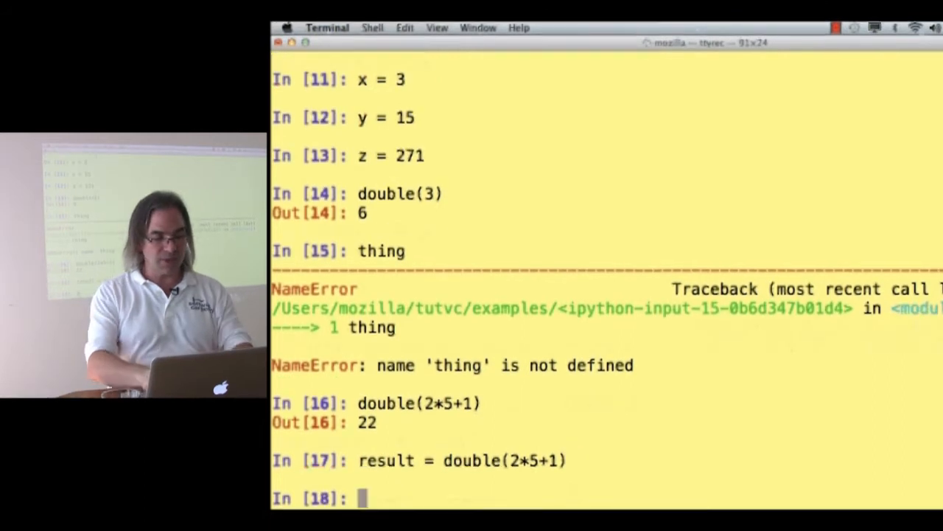
key("Return")
type("result")
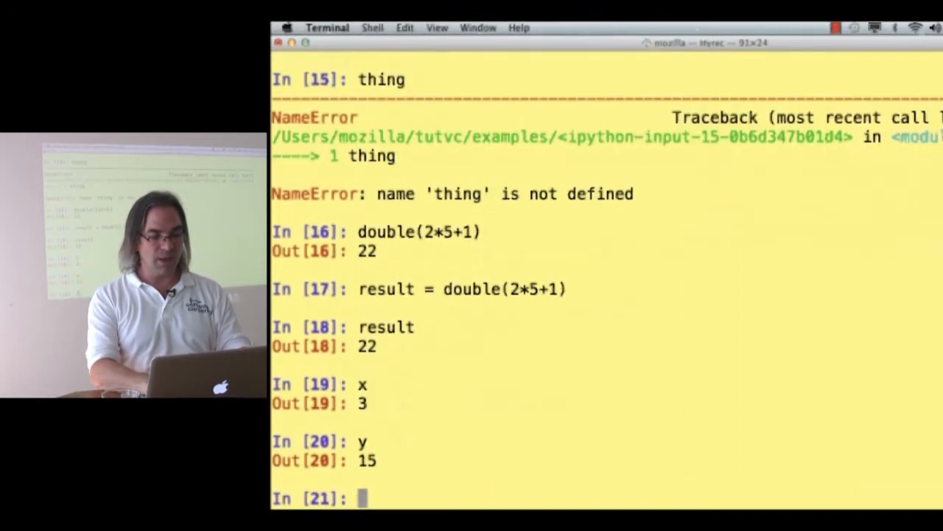
type("z")
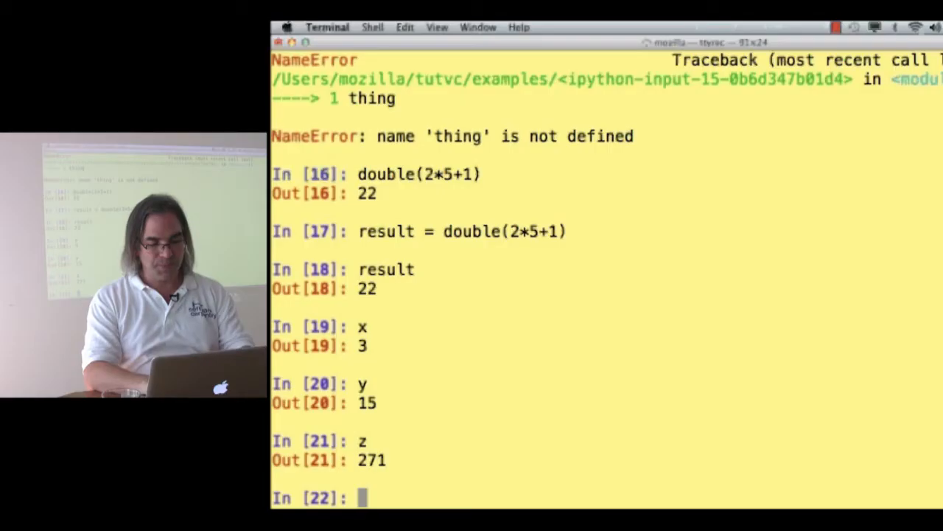
- Define quadruple(something) returning double(something) + double(something)
type("def qua")
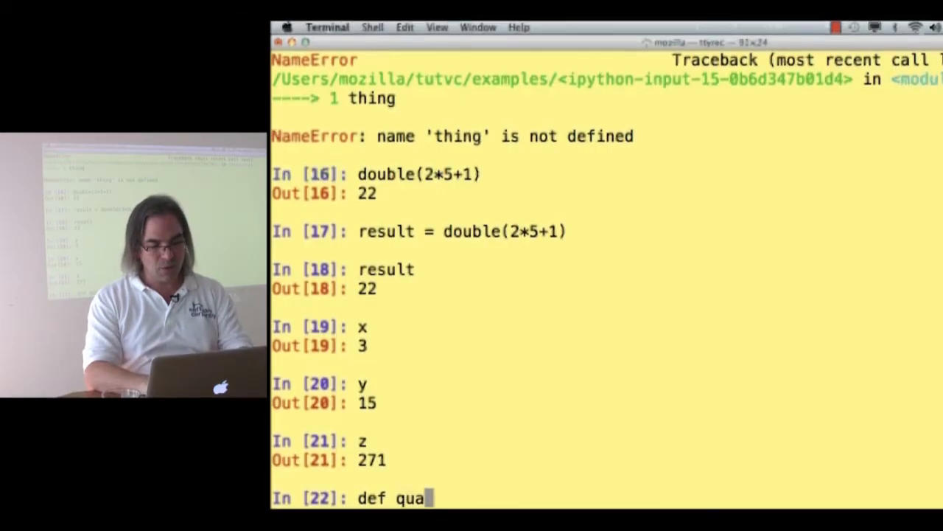
type("druple(")
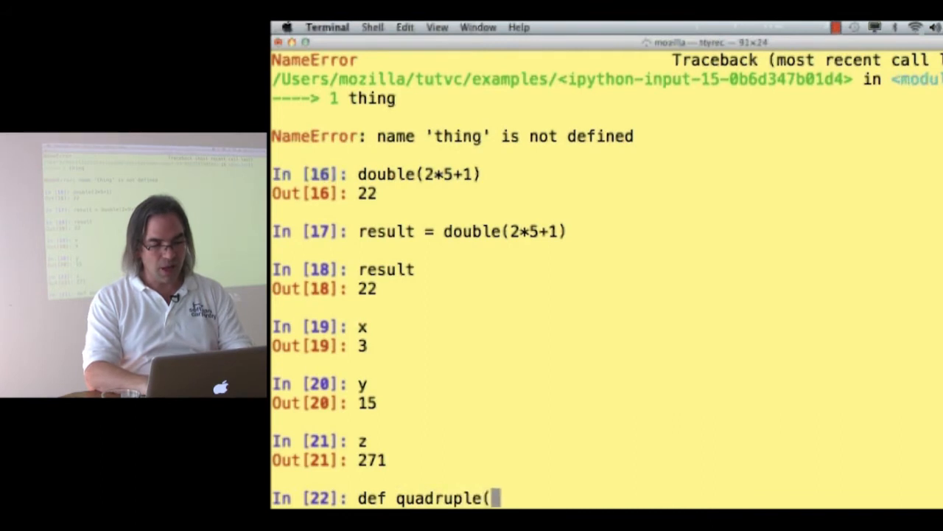
type("something):")
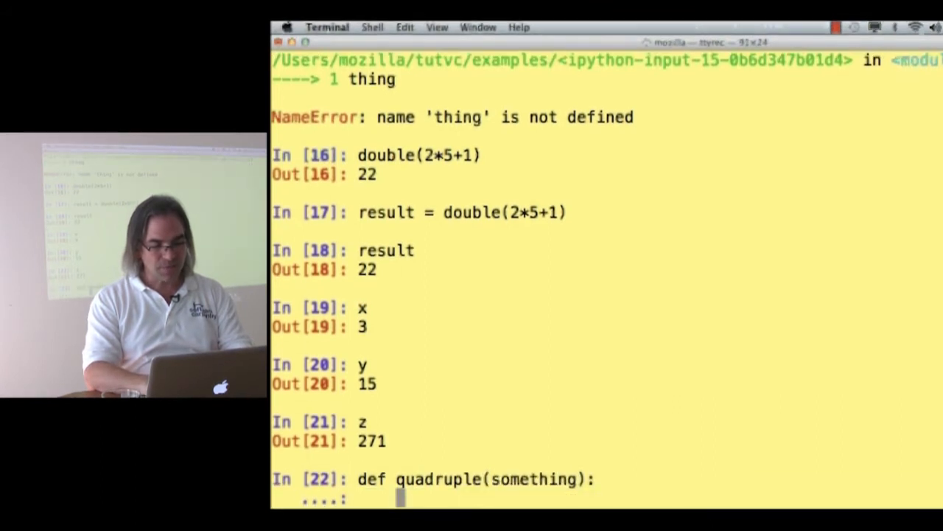
type("return")
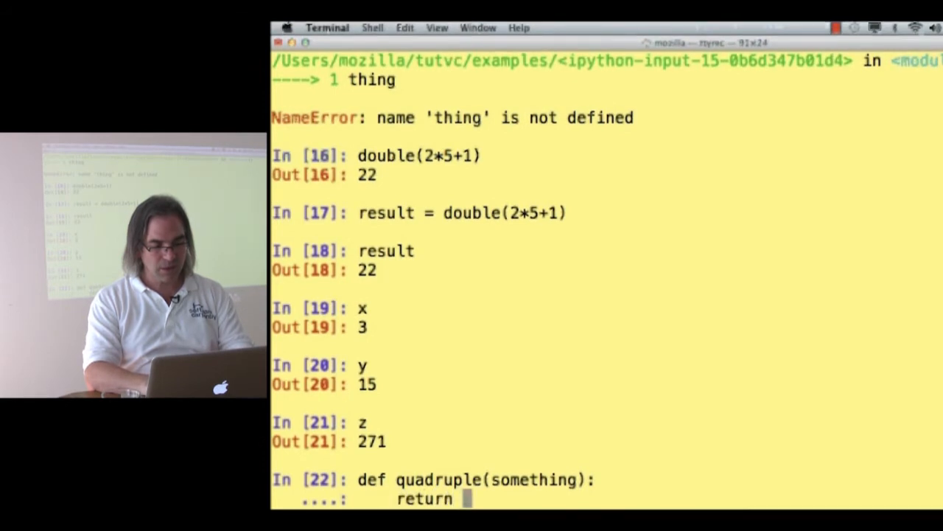
type("double(something) +")
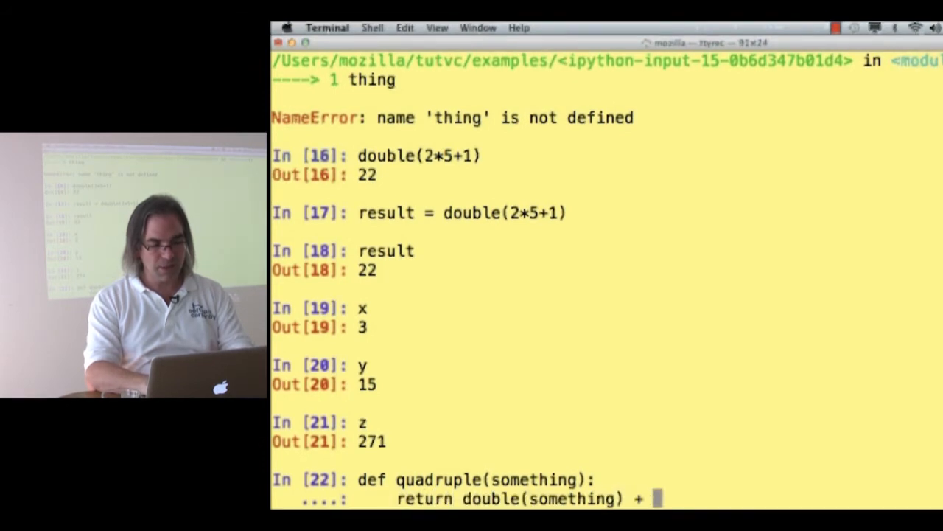
type("double(something)")
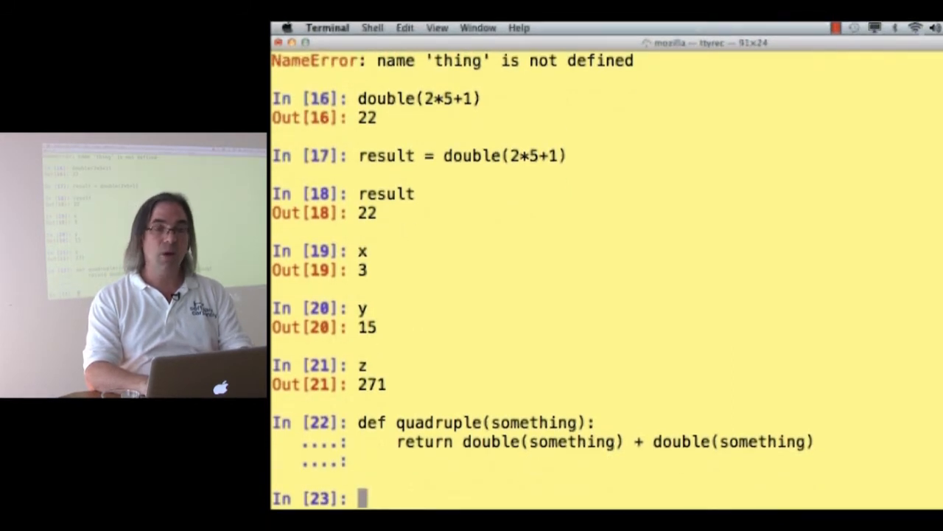
type("quadruple(")
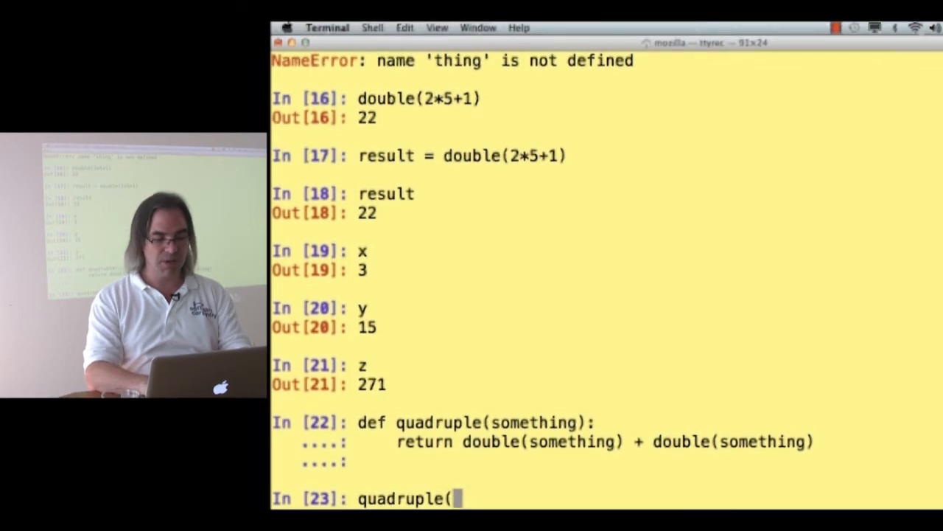
- Evaluate quadruple(7), which returns 28
type("7)")
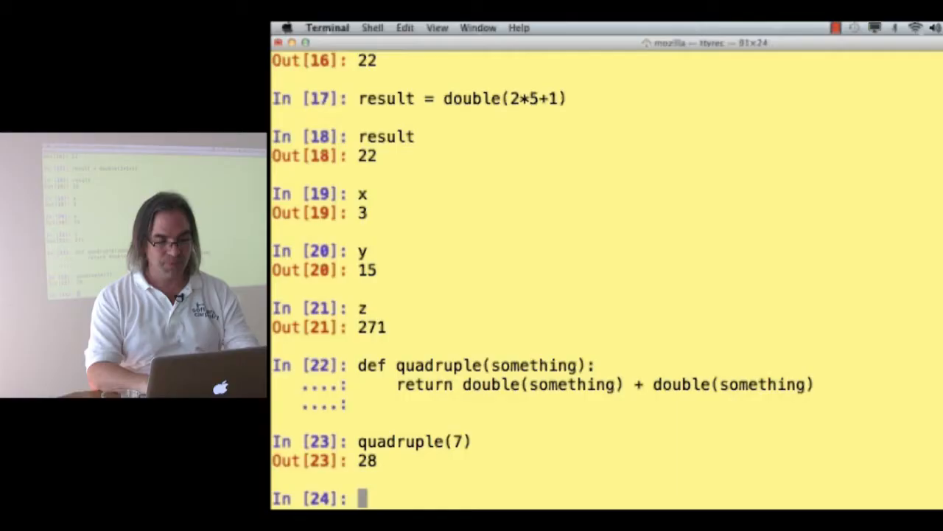
- Define show(stuff) printing 'inside show, stuff is initially', setting stuff = 12345, printing 'at the end of show'
type("def")
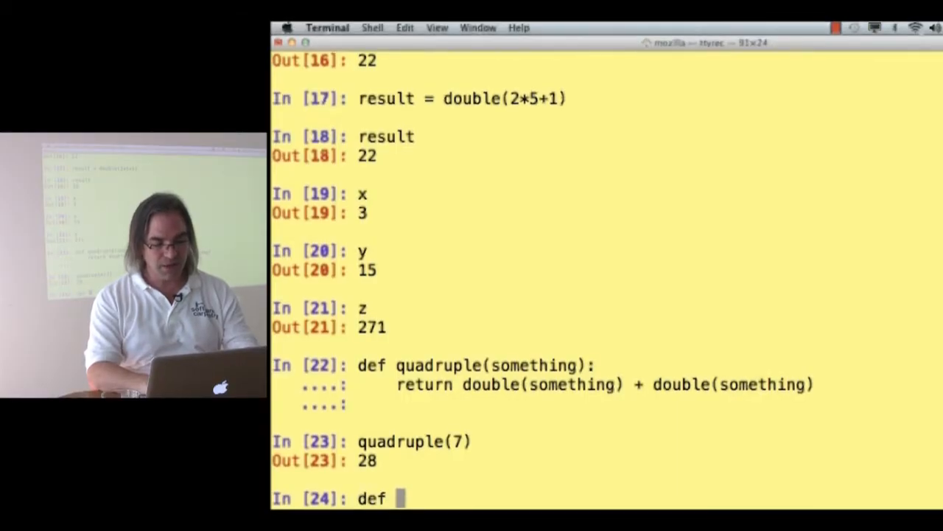
type("show(stuff):")
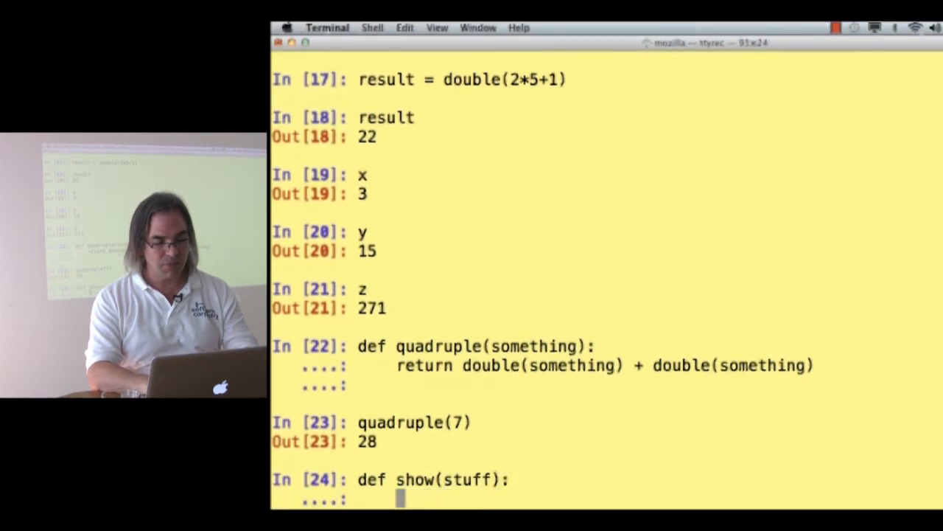
type("print 'inside show")
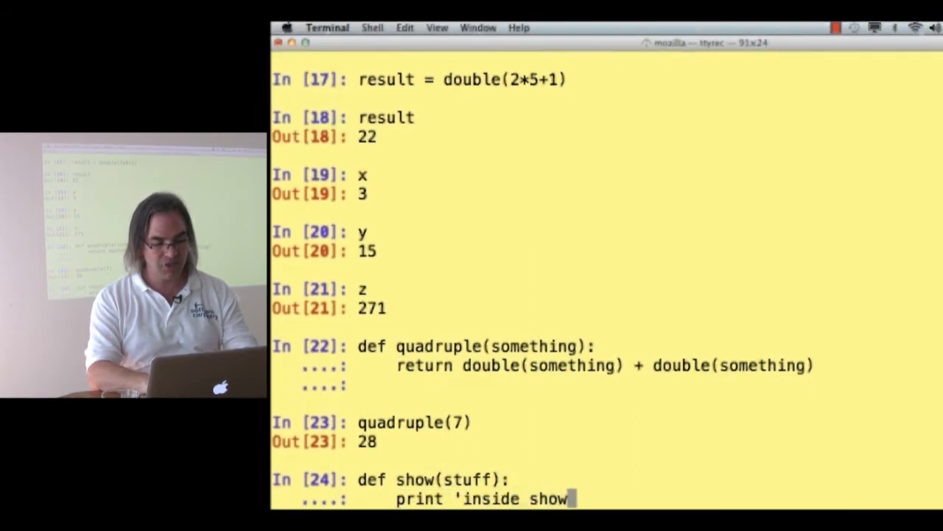
type(", stuff is'")
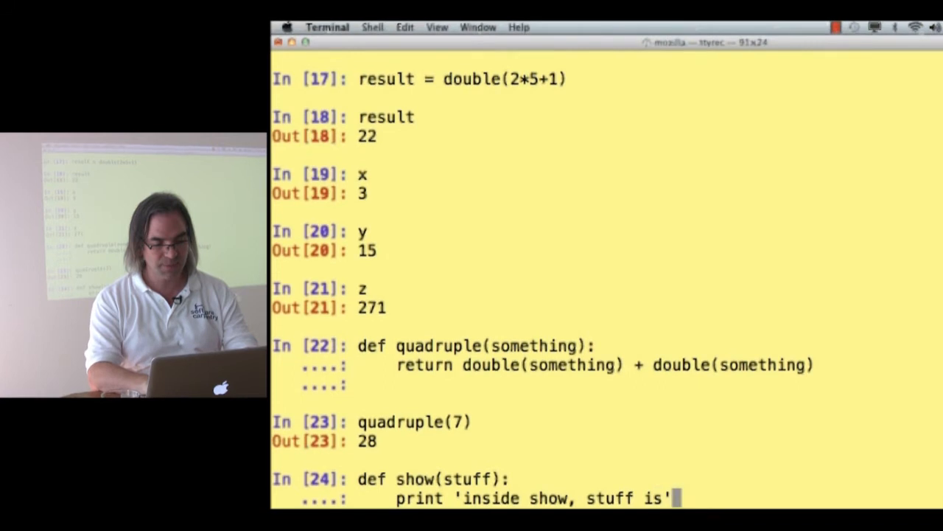
type("initially', stuff")
type("stuff =")
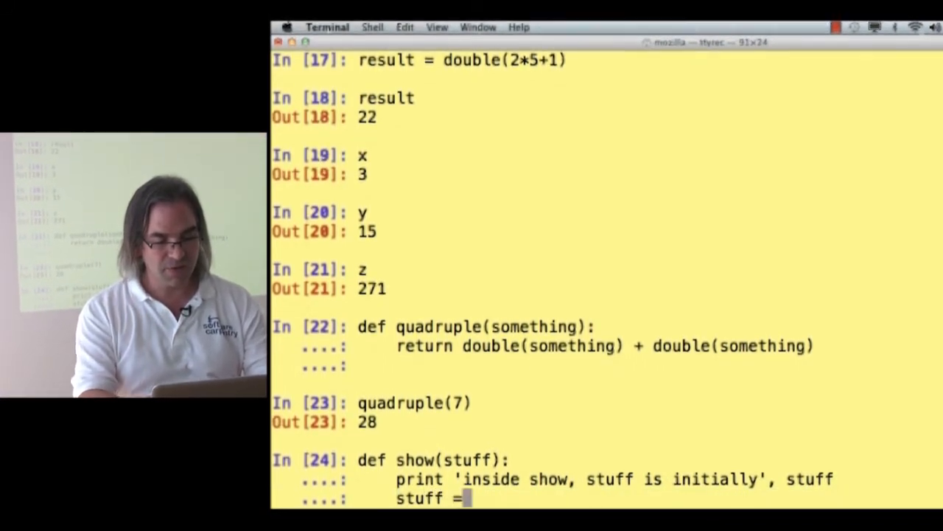
type("12345")
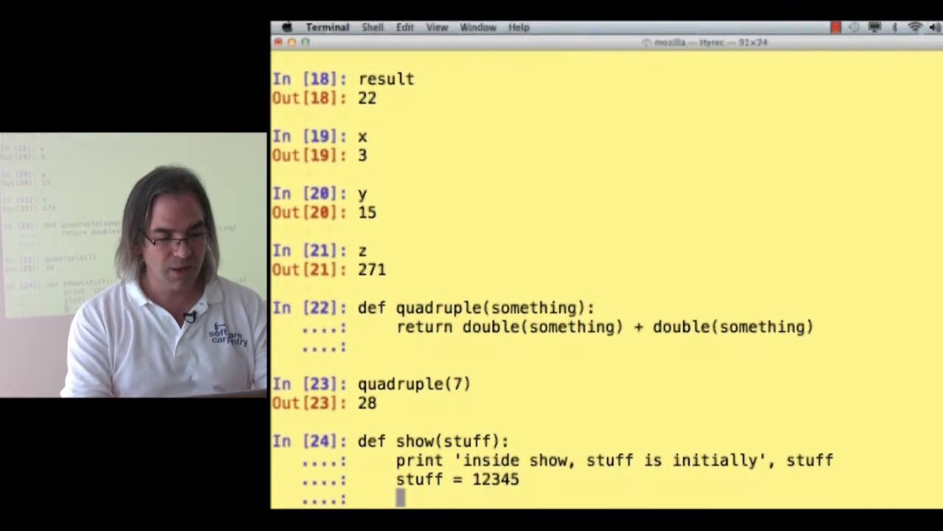
type("print 'at the end o")
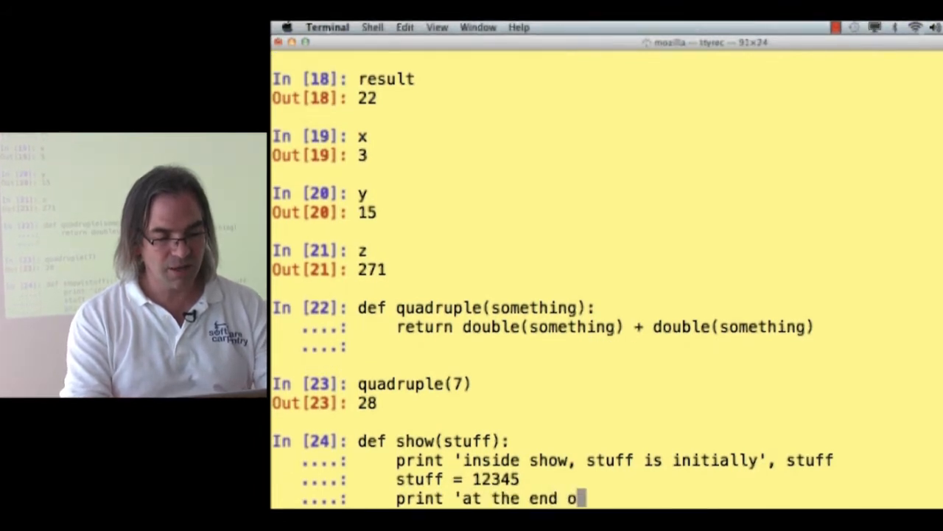
type("f show, stuff is', stuff")
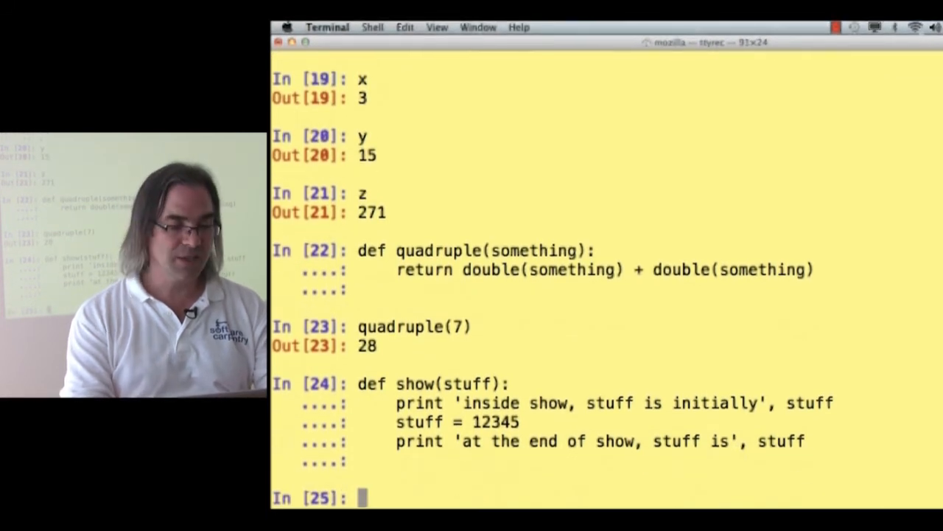
- Run show(1), printing stuff as 1 and then 12345
type("show(1)")
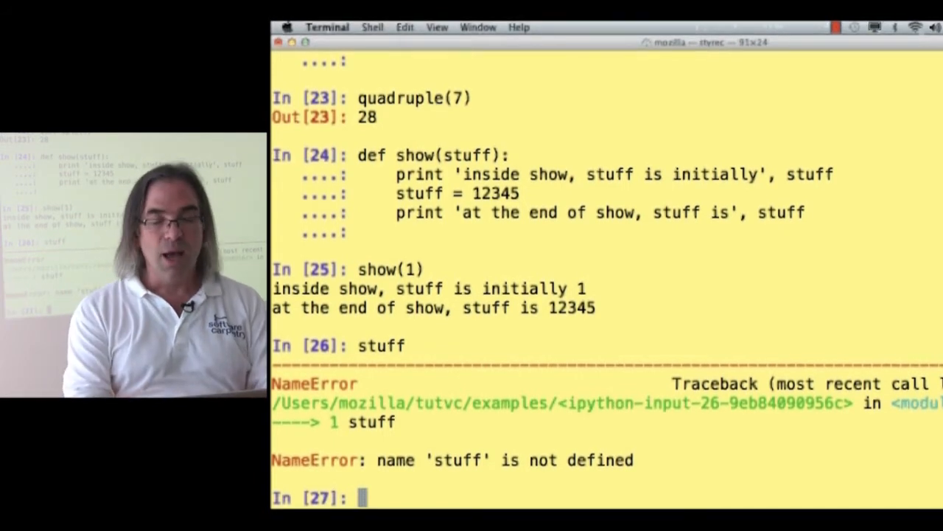
- Set global stuff to 'original value of stuff', then enter show(1) at the prompt
type("stuf")
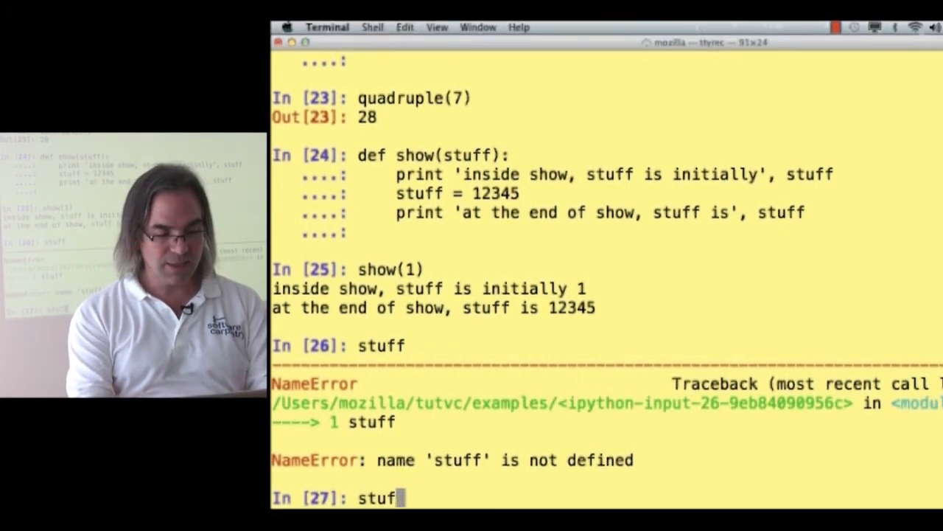
type("= 'original value of stuff'")
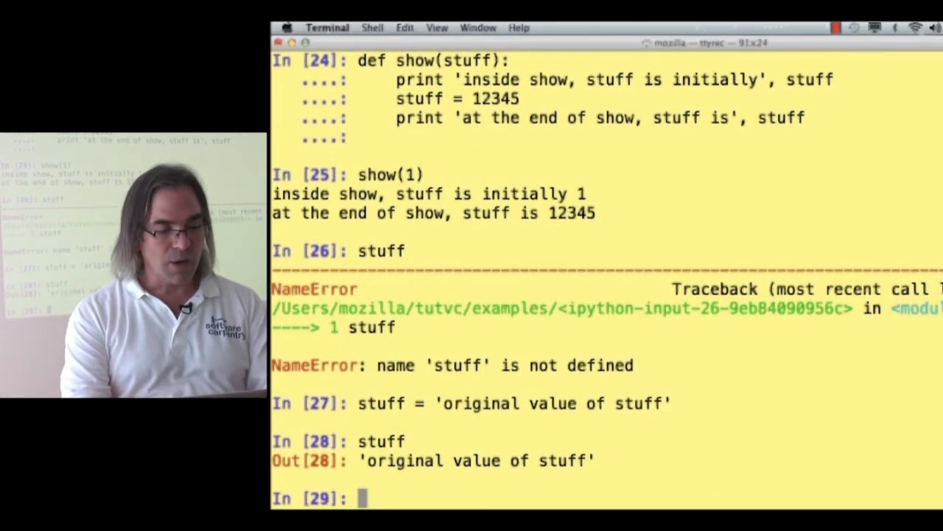
type("show(")
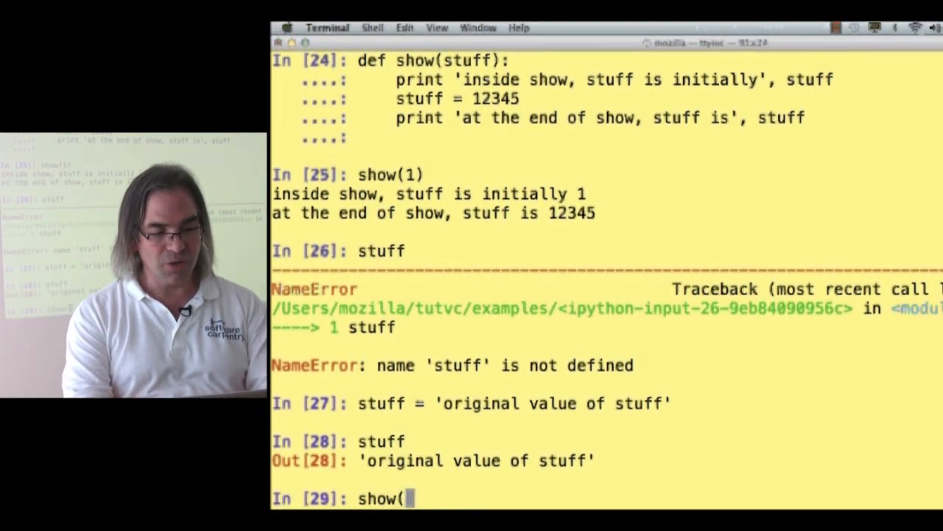
type("1)")
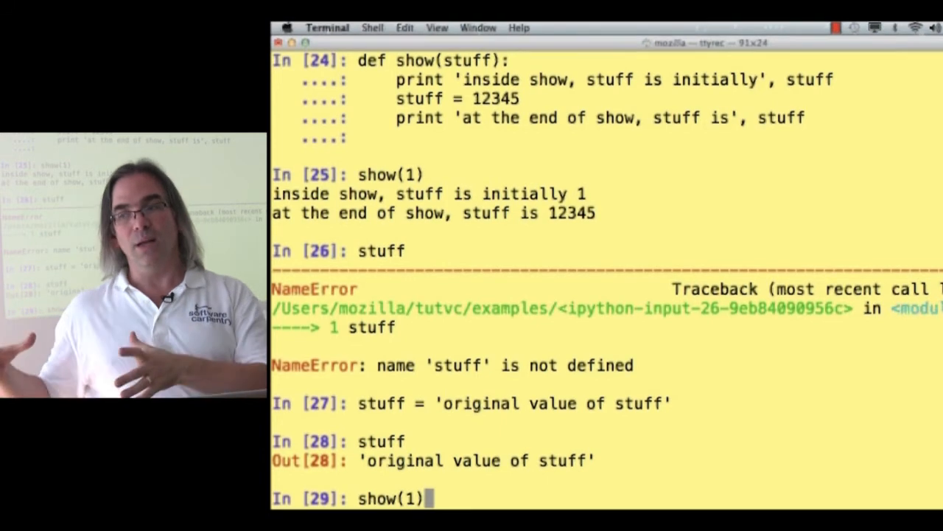